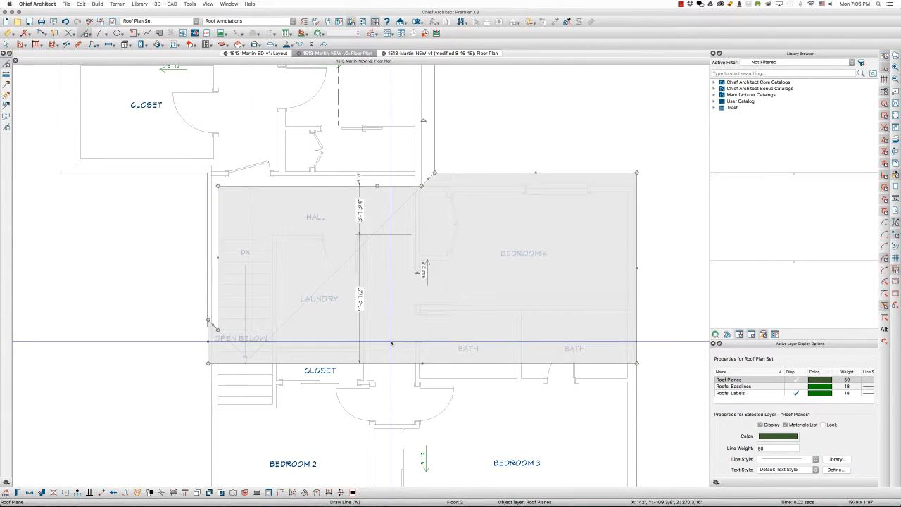
pyautogui.moveTo(328, 312)
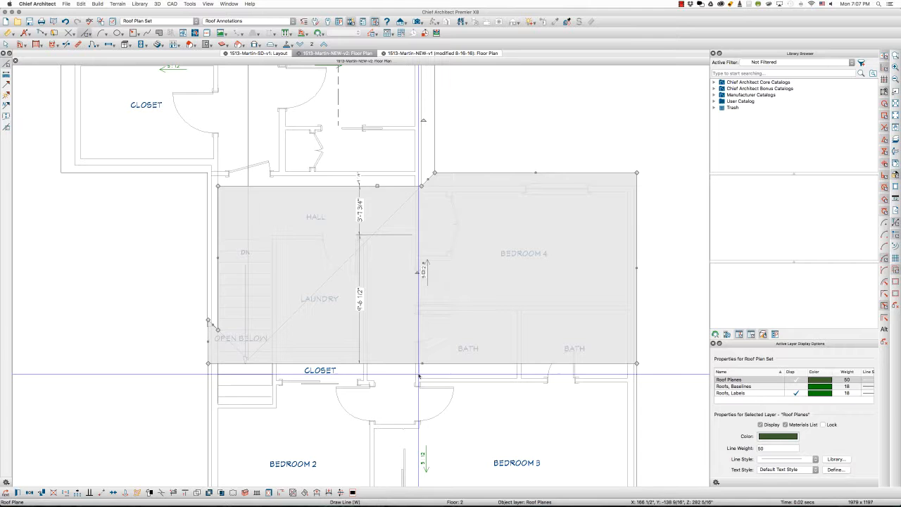
pyautogui.moveTo(434, 223)
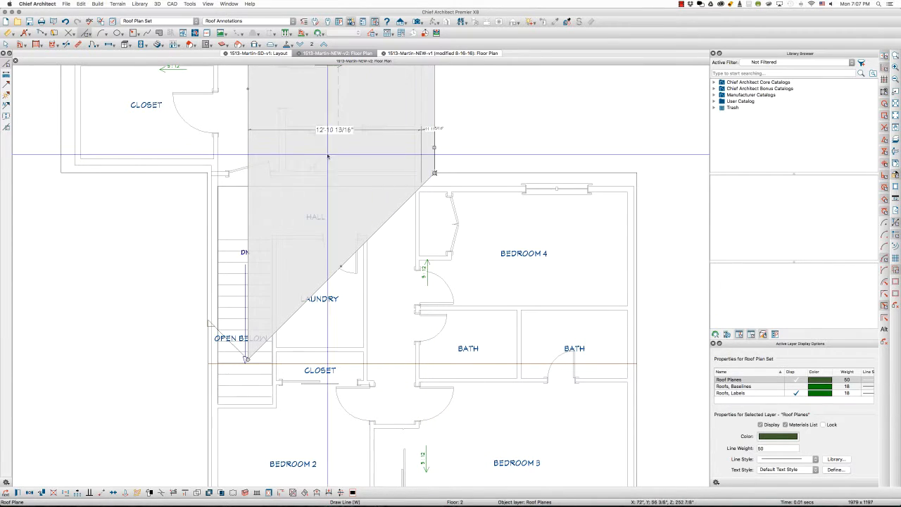
pyautogui.moveTo(336, 261)
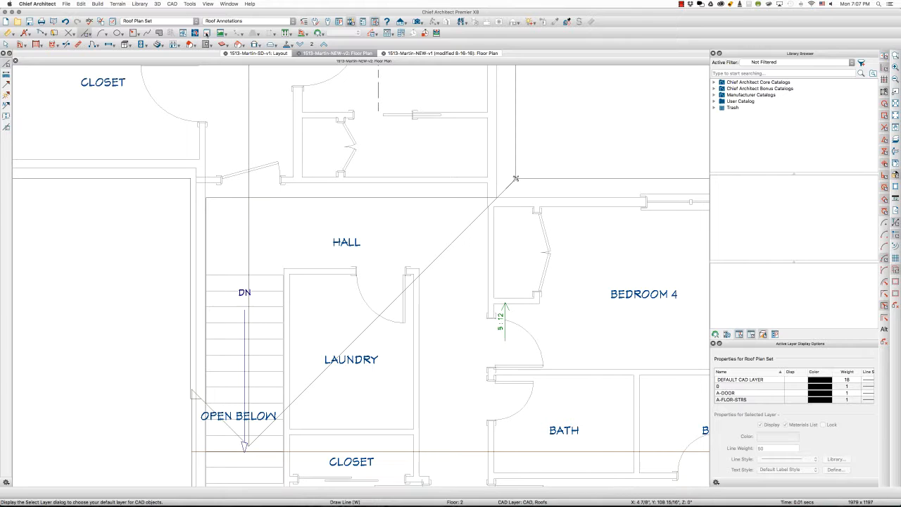
# Set the current CAD layer to Roof Planes
pyautogui.click(172, 3)
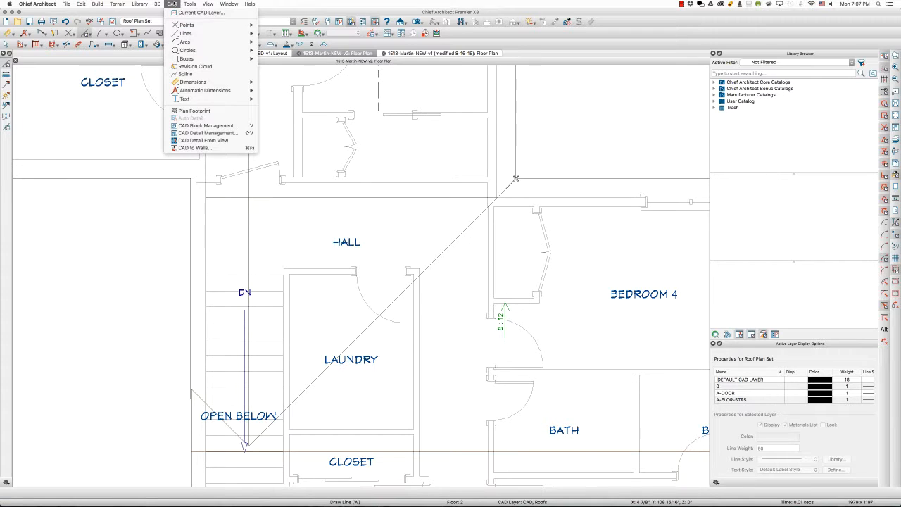
pyautogui.moveTo(201, 13)
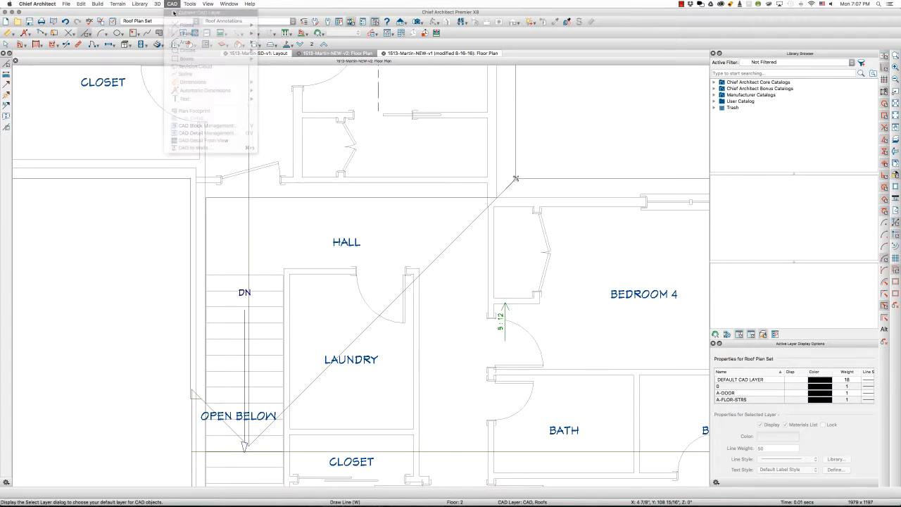
pyautogui.click(200, 12)
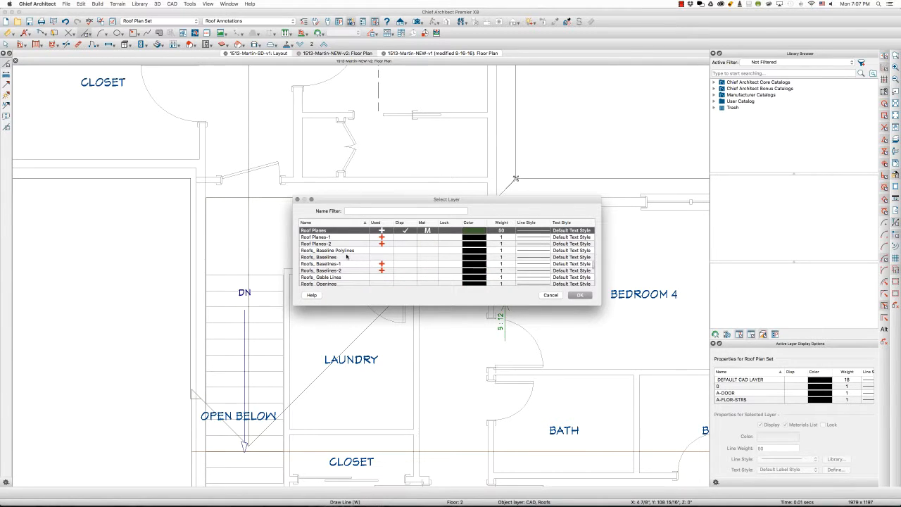
pyautogui.moveTo(432, 238)
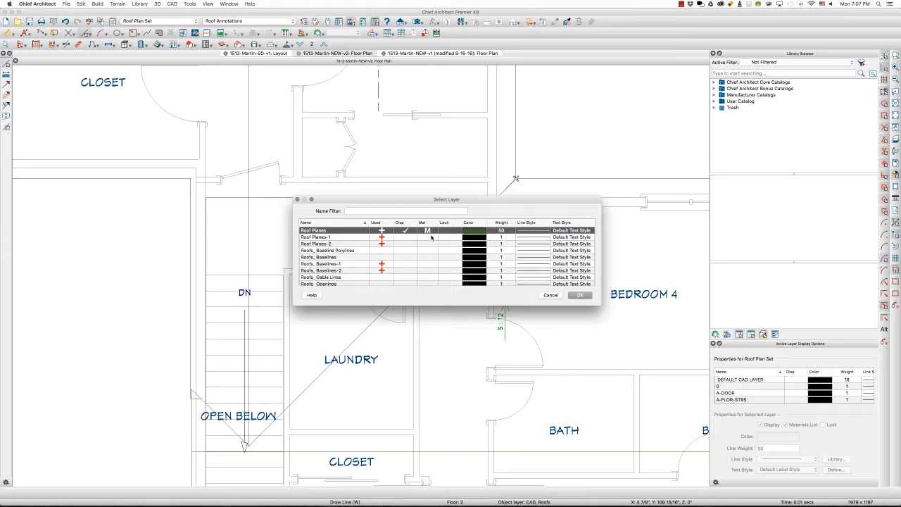
pyautogui.click(579, 294)
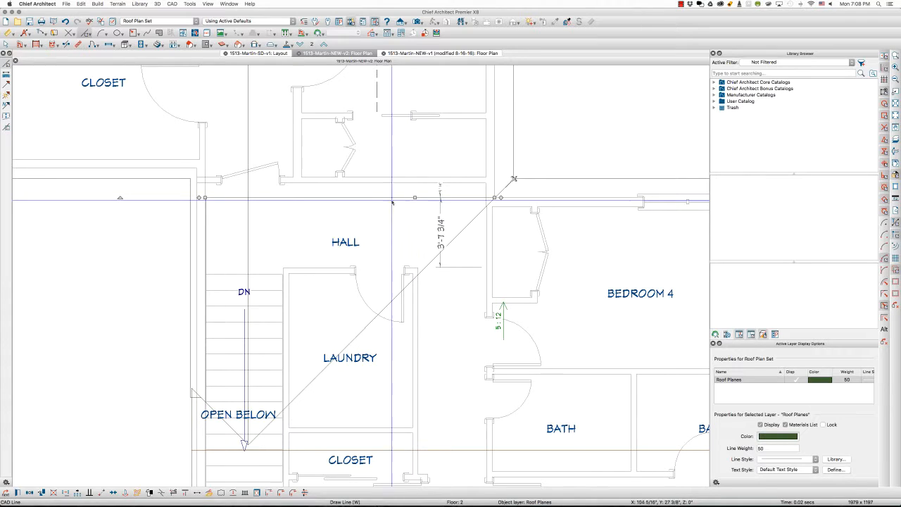
pyautogui.moveTo(375, 205)
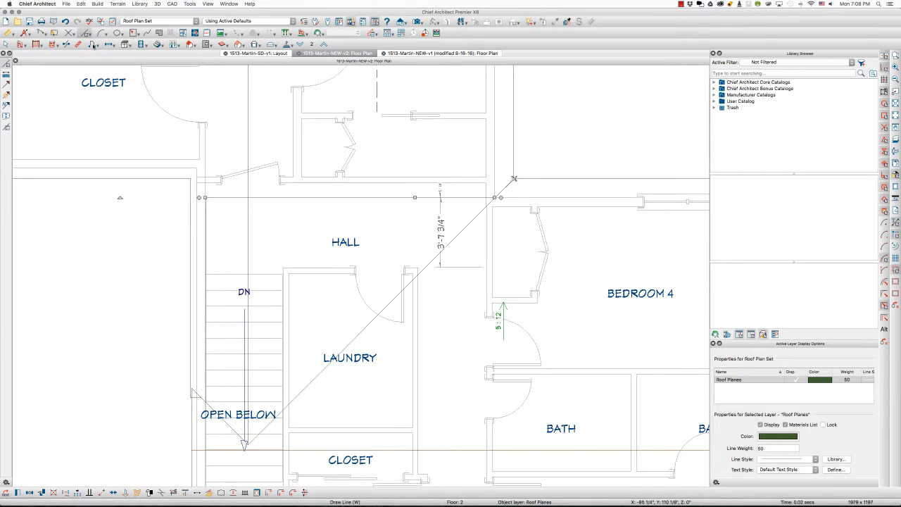
pyautogui.moveTo(107, 339)
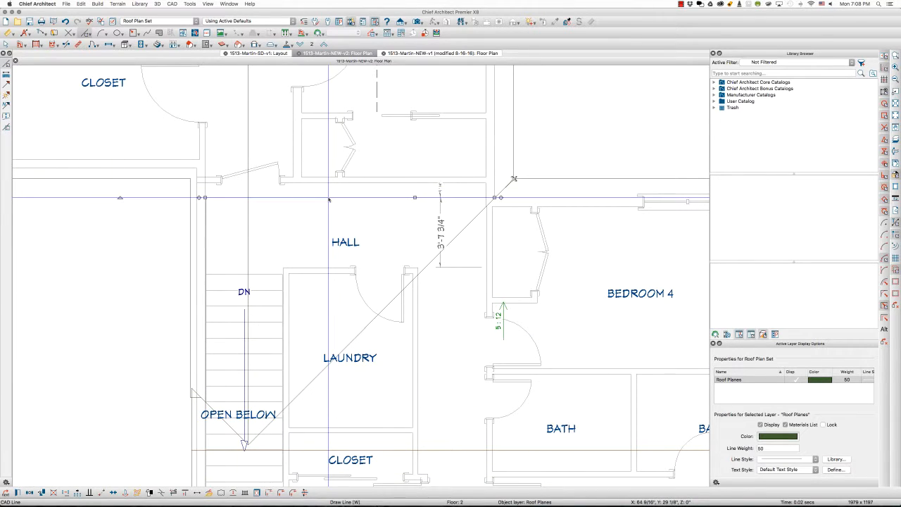
# Restyle the hall's horizontal line with a light colour instead of its By Layer green
pyautogui.doubleClick(415, 198)
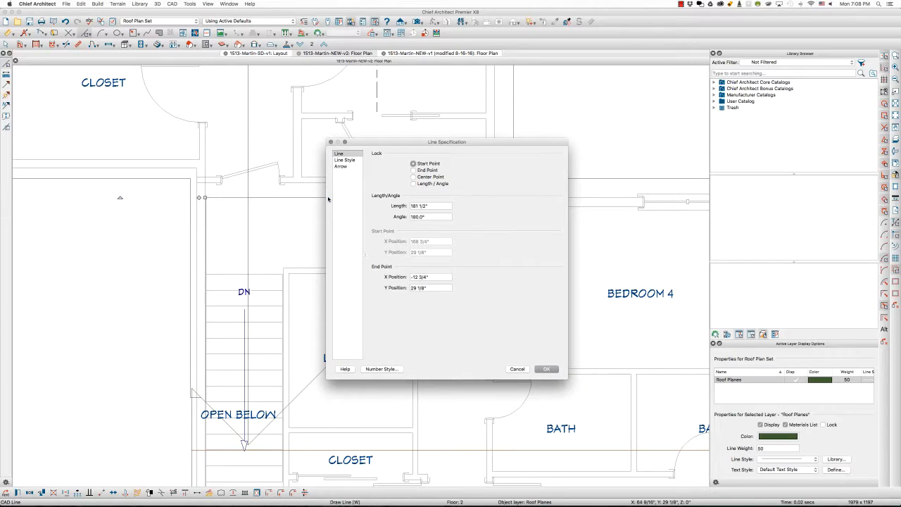
pyautogui.click(345, 159)
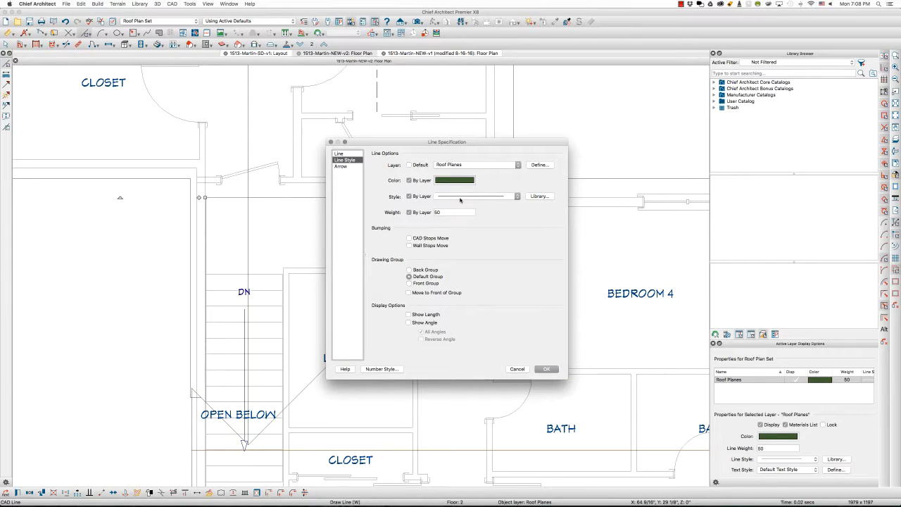
pyautogui.click(455, 180)
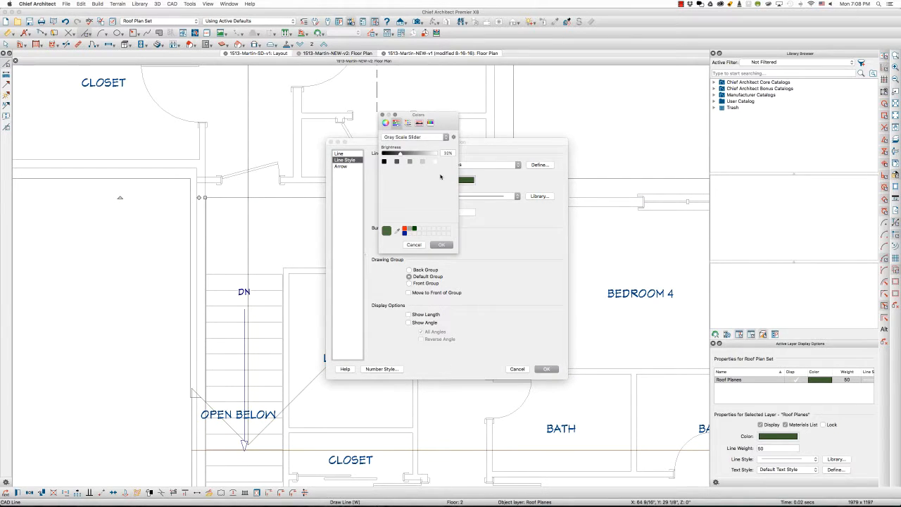
pyautogui.click(414, 244)
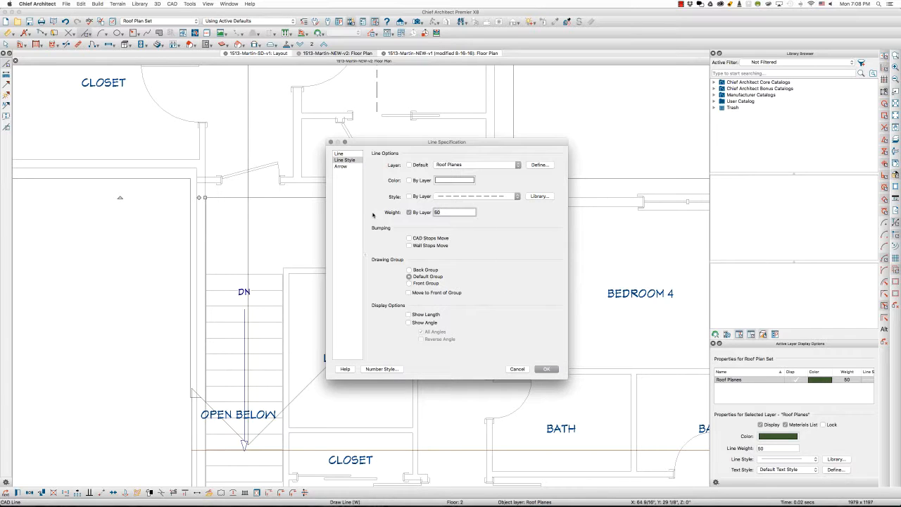
pyautogui.moveTo(424, 231)
pyautogui.write('55')
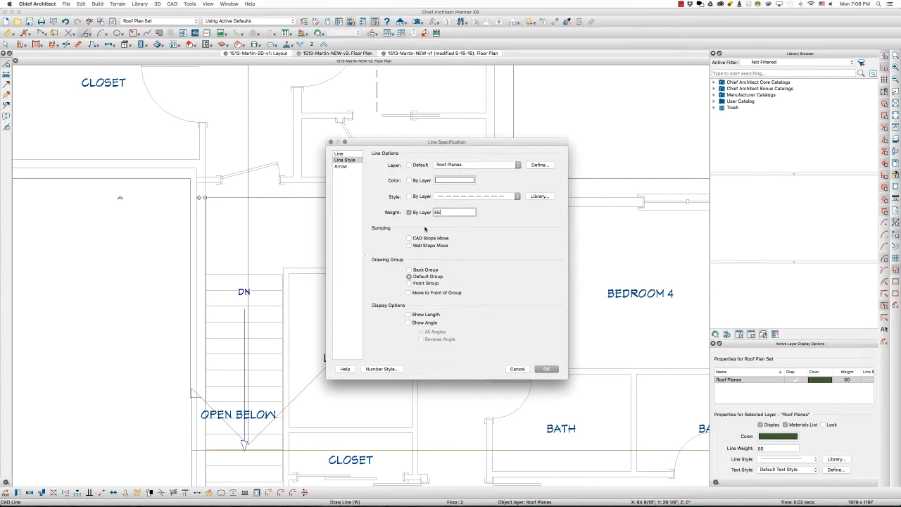
pyautogui.click(547, 369)
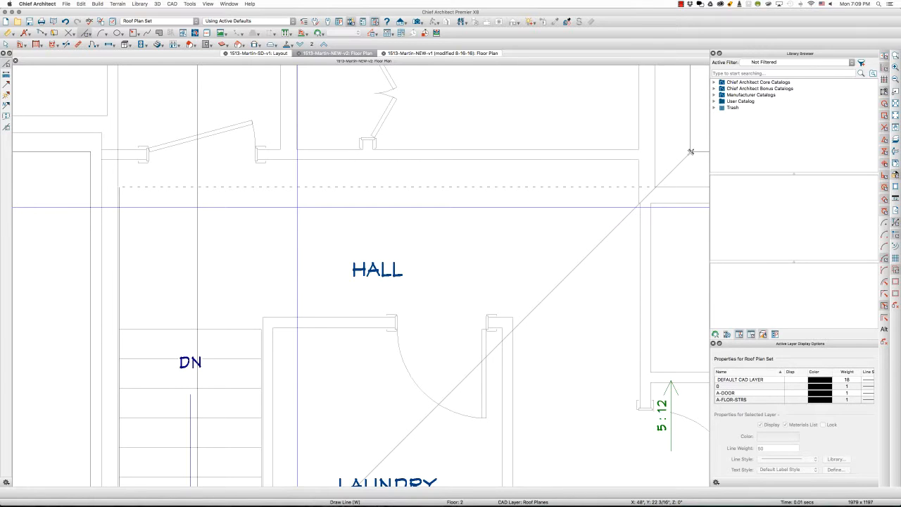
# Start a new custom line style from the CAD menu's Create Line Style
pyautogui.click(172, 3)
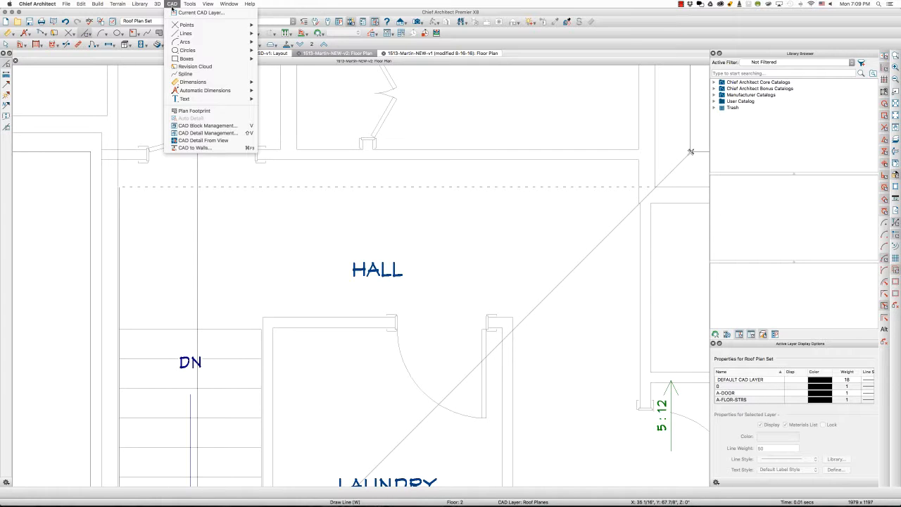
pyautogui.moveTo(205, 90)
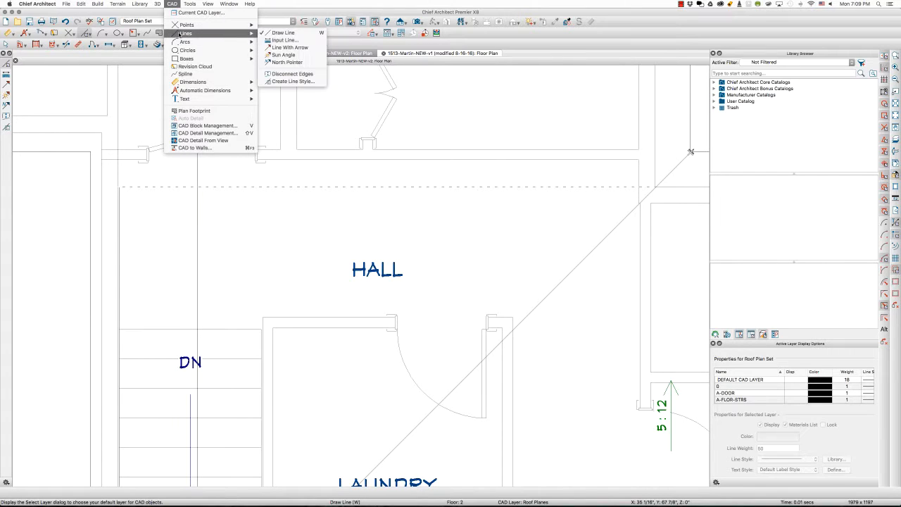
pyautogui.moveTo(291, 81)
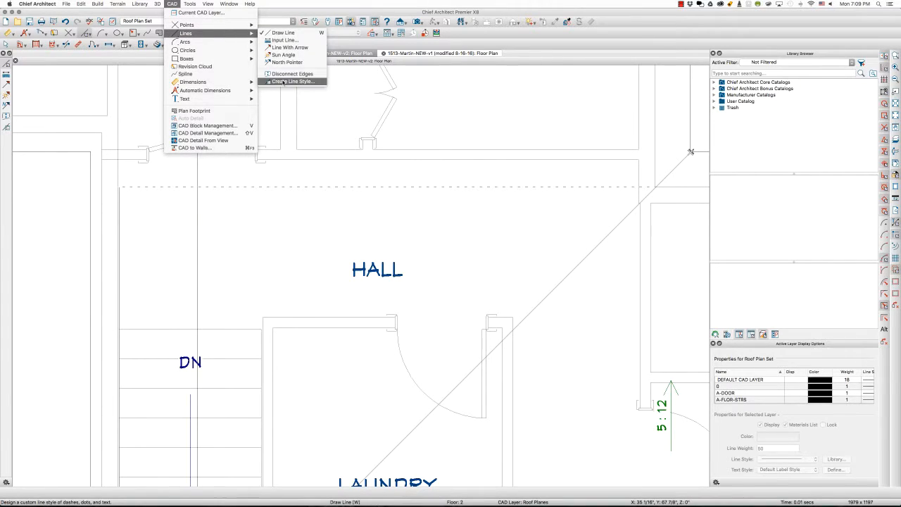
pyautogui.click(291, 81)
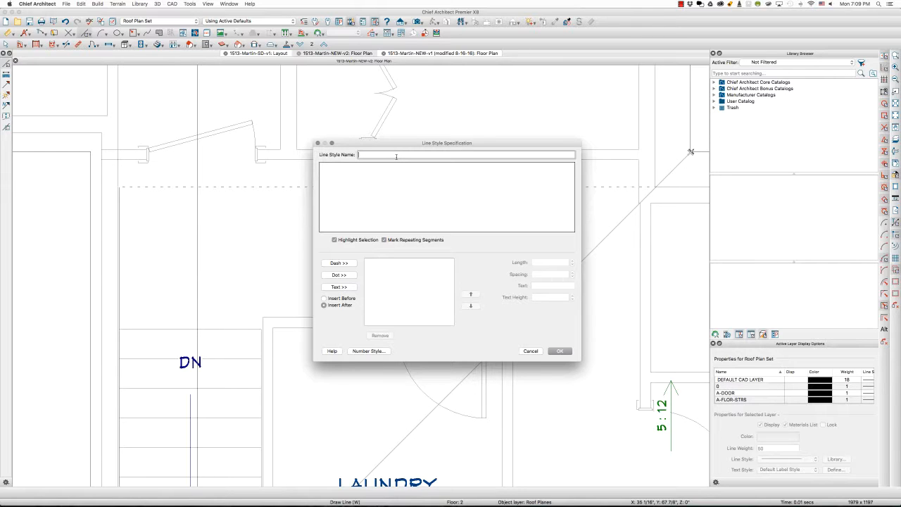
# Name the style 'Inverse Hidden Line' and add one dash plus two text segments
pyautogui.write('Inverse Hidden Line')
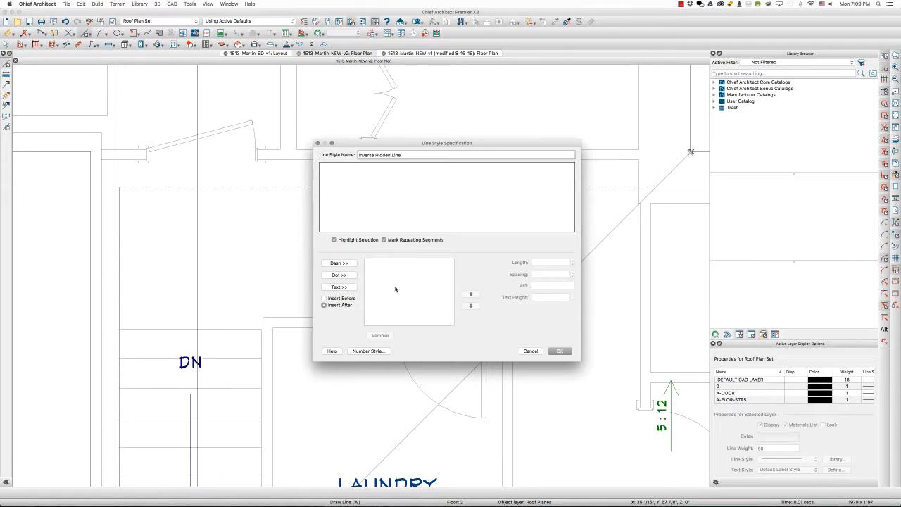
pyautogui.moveTo(349, 273)
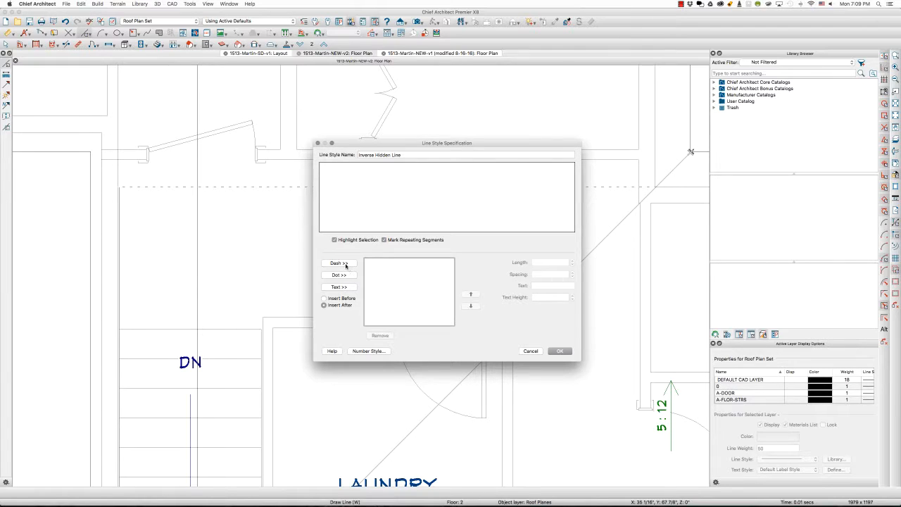
pyautogui.click(339, 262)
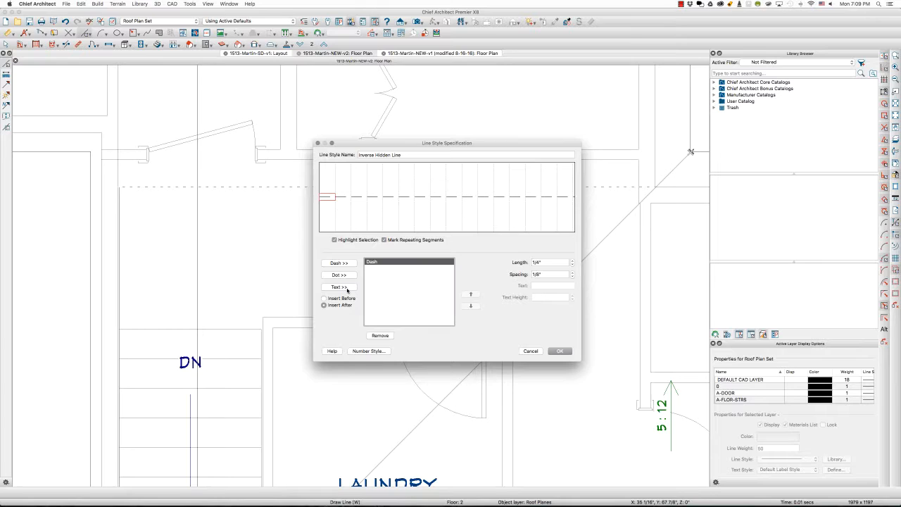
pyautogui.click(339, 287)
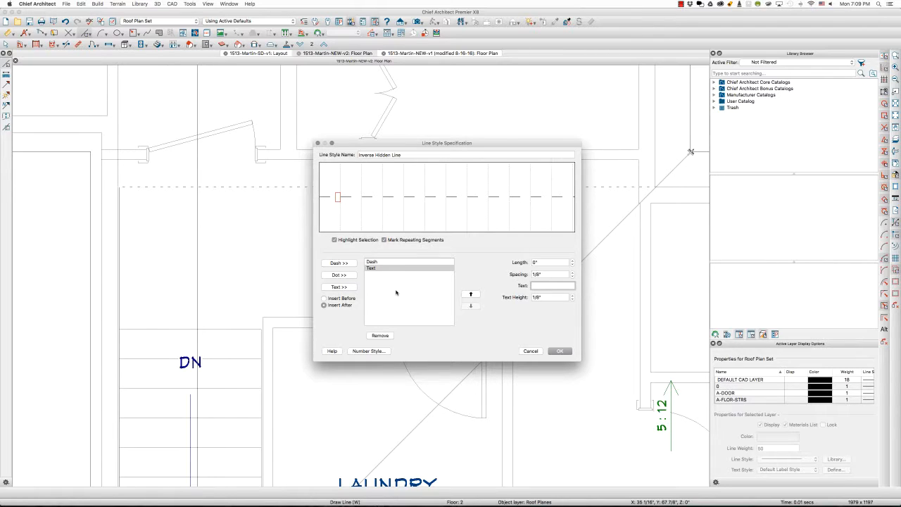
pyautogui.moveTo(245, 190)
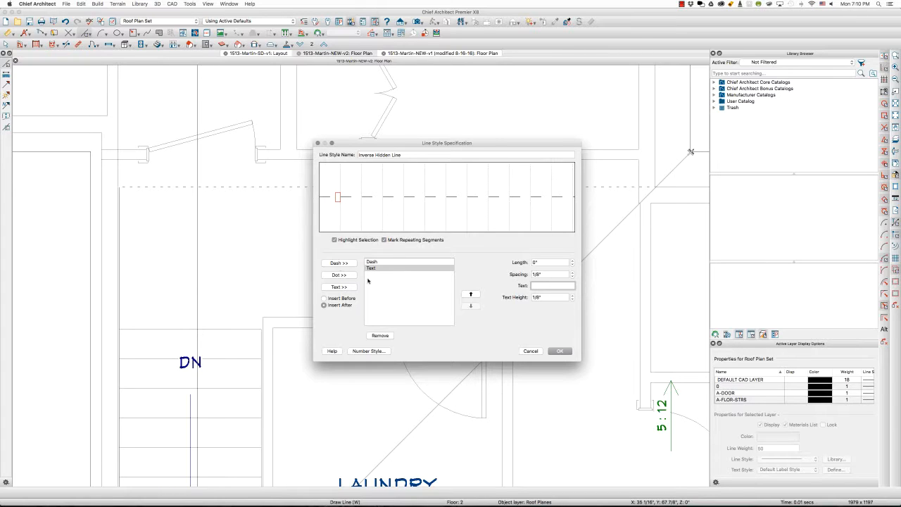
pyautogui.moveTo(341, 288)
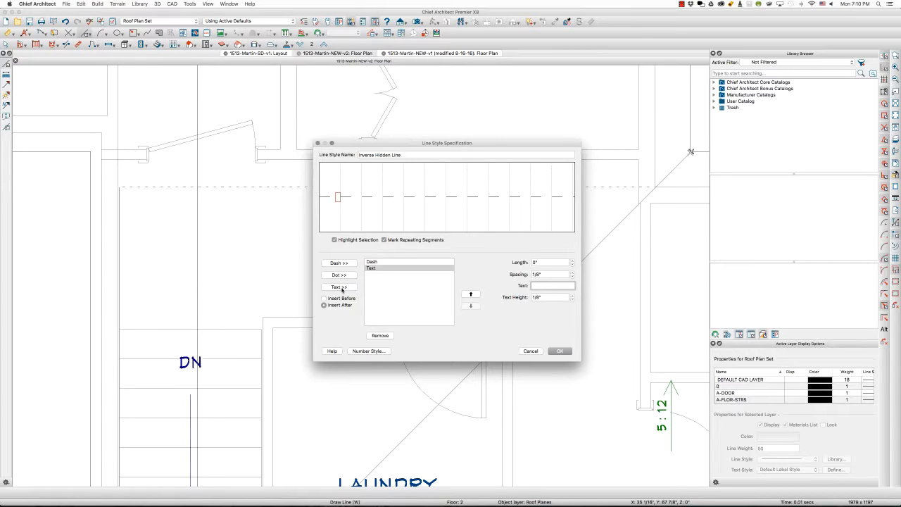
pyautogui.click(339, 286)
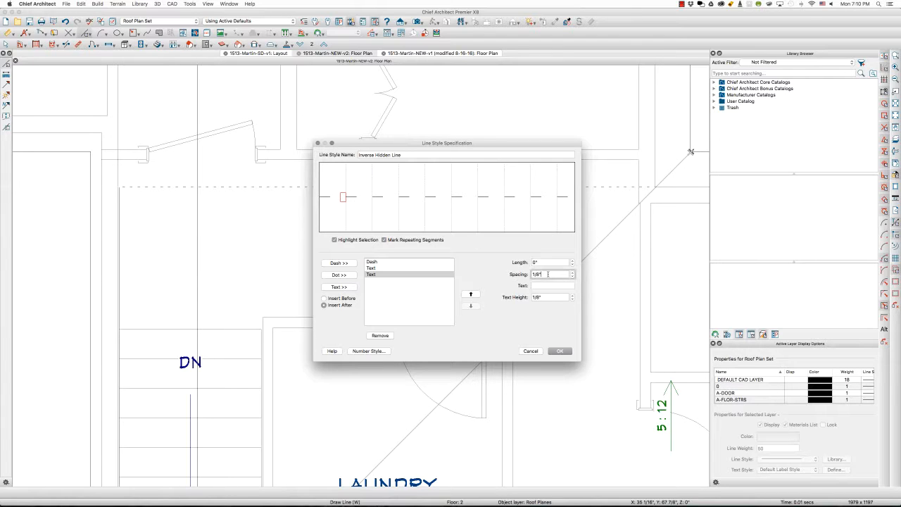
pyautogui.click(371, 262)
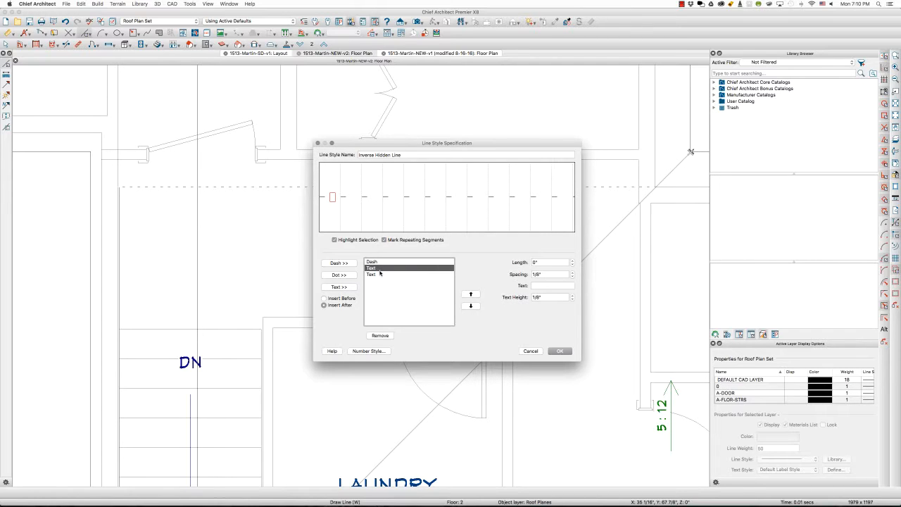
pyautogui.click(371, 262)
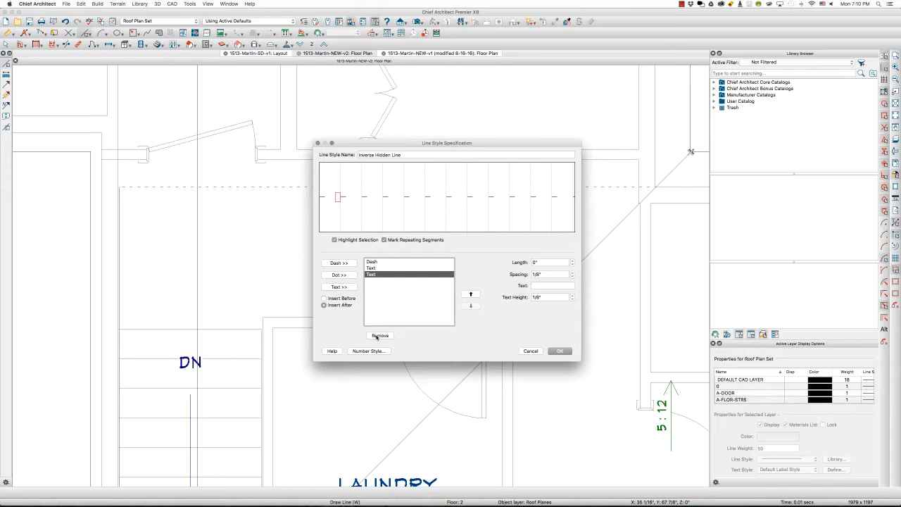
# Remove both text segments, leaving one 1/8" dash with 1/4" spacing
pyautogui.click(380, 335)
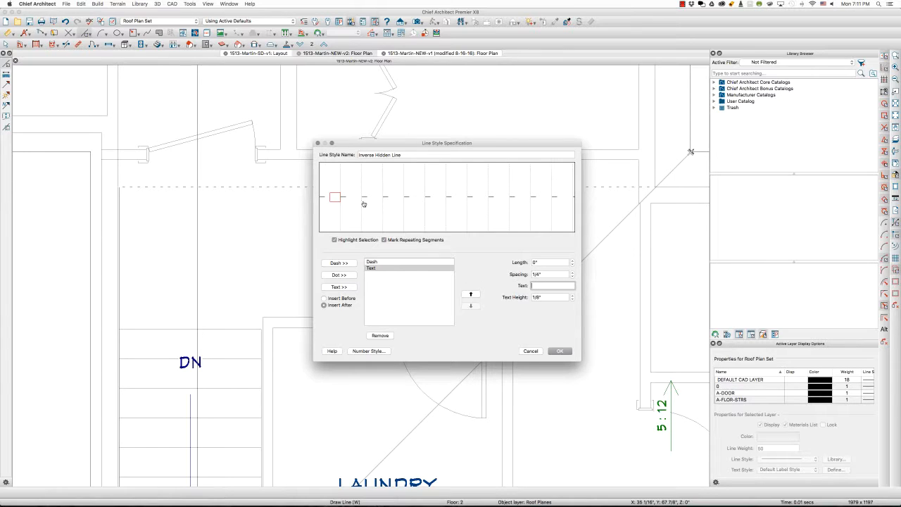
pyautogui.moveTo(372, 197)
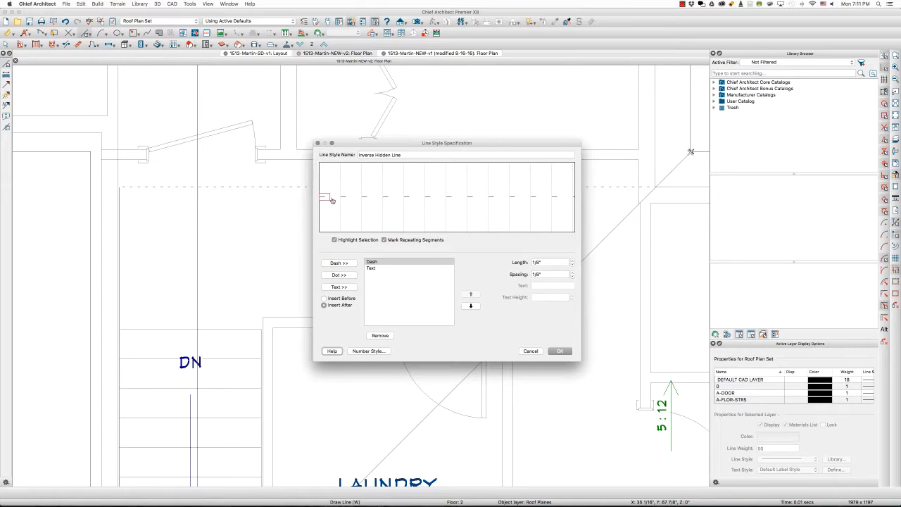
pyautogui.click(371, 267)
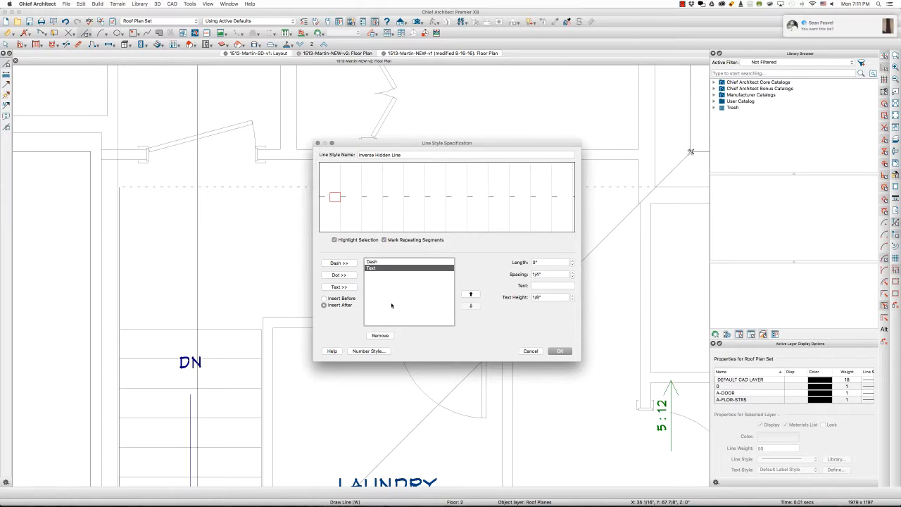
pyautogui.click(379, 335)
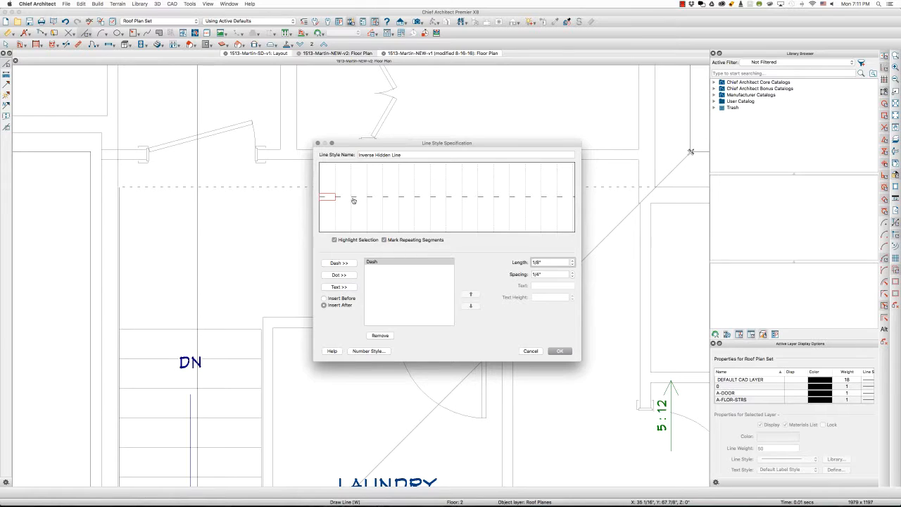
pyautogui.moveTo(379, 202)
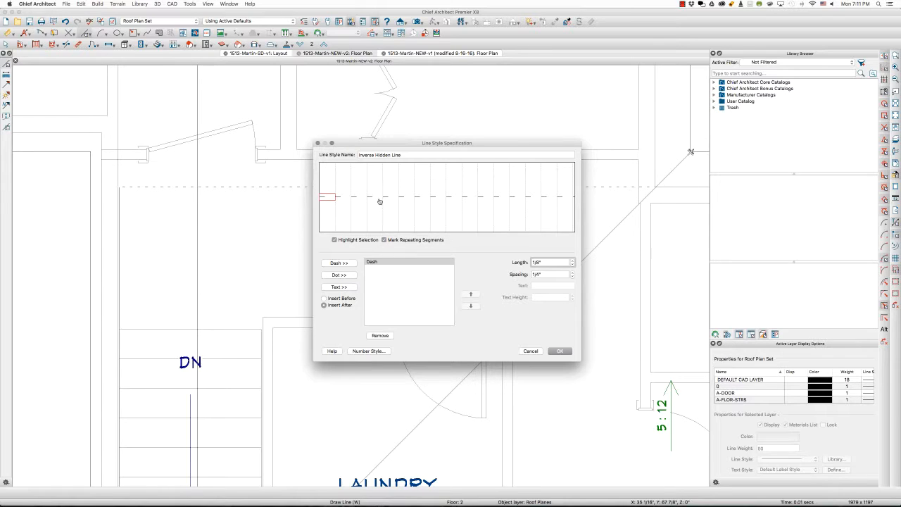
pyautogui.moveTo(374, 199)
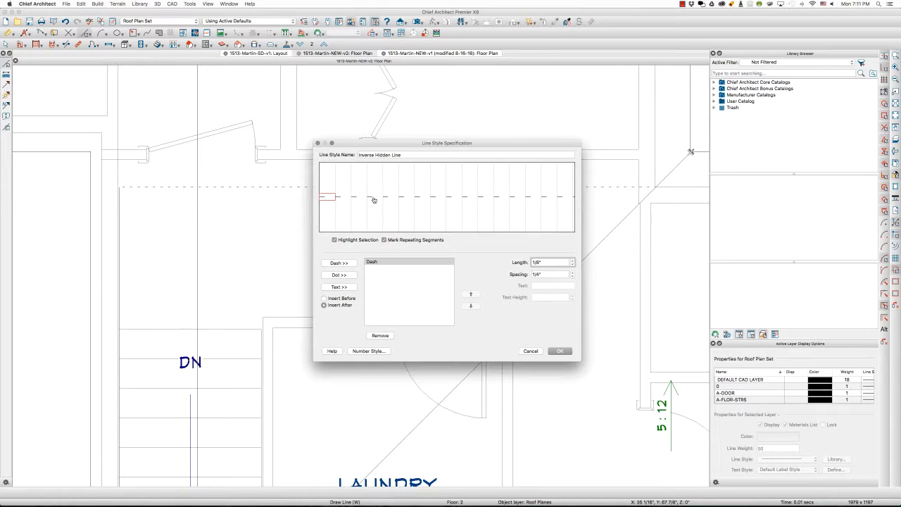
pyautogui.moveTo(394, 205)
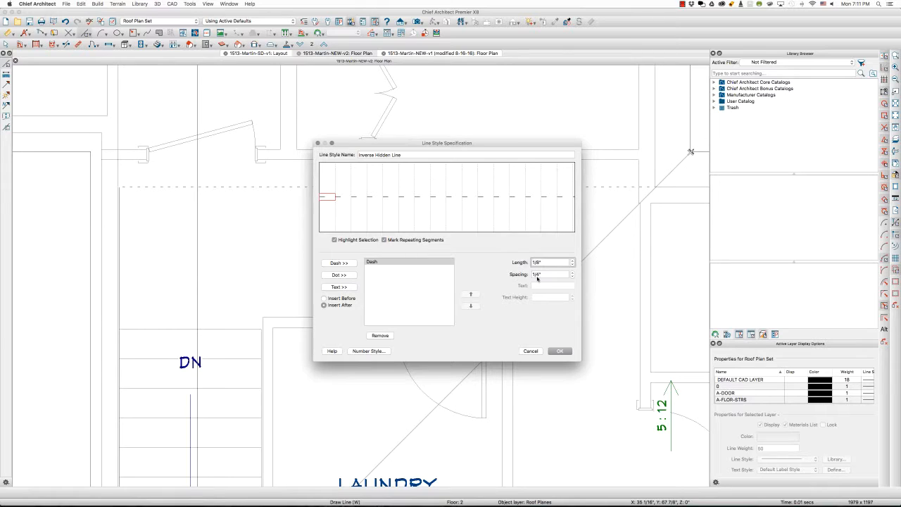
pyautogui.moveTo(372, 130)
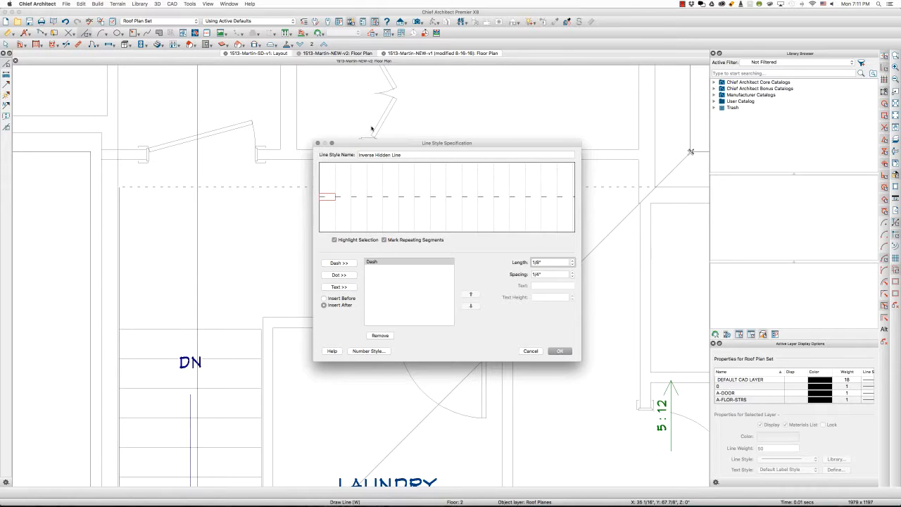
pyautogui.moveTo(559, 332)
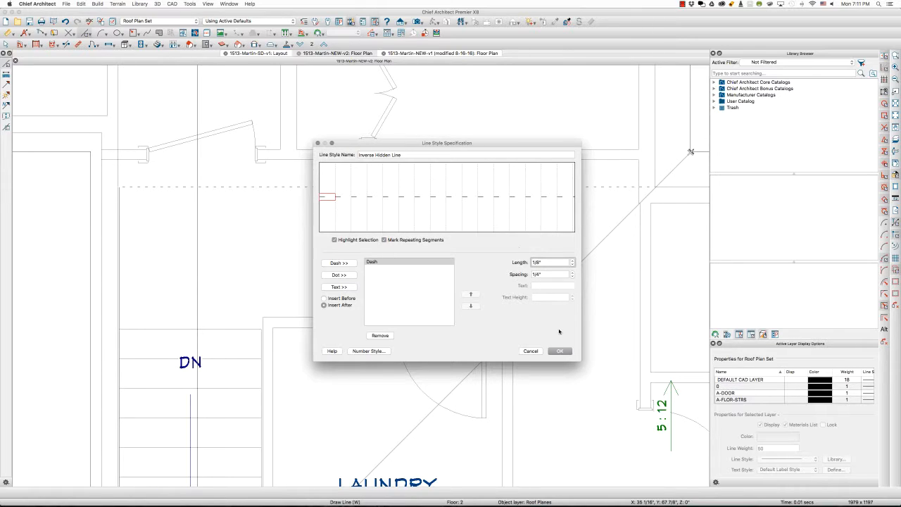
# Save the Inverse Hidden Line style and reopen the hall roof line's specification
pyautogui.click(560, 351)
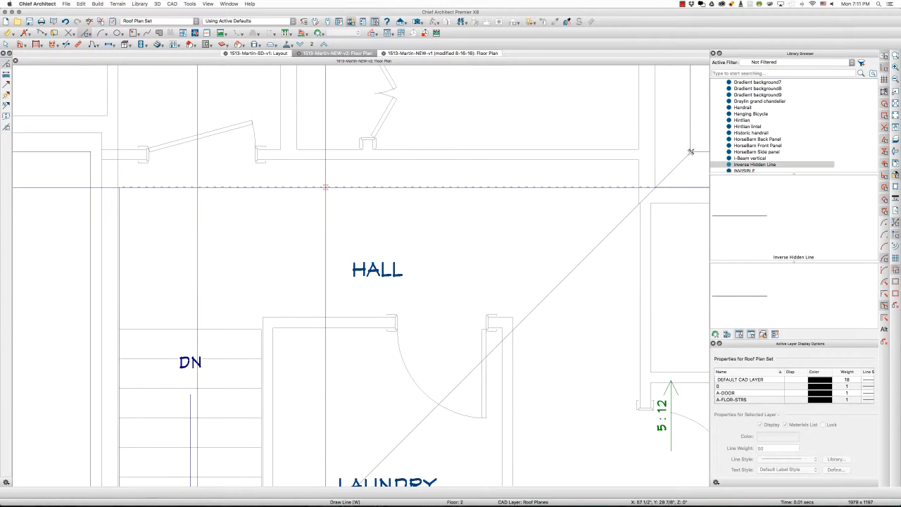
pyautogui.click(325, 186)
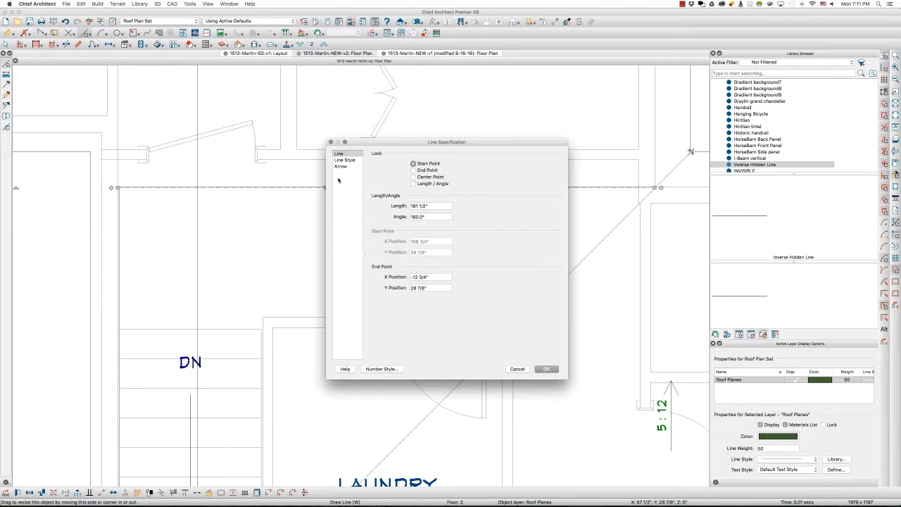
# Apply Inverse Hidden Line from the User Catalog library to the roof line
pyautogui.click(345, 159)
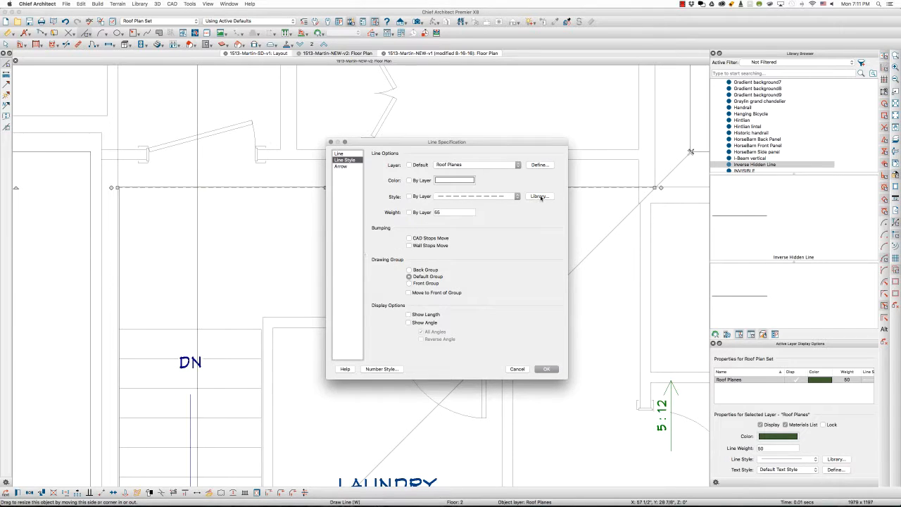
pyautogui.click(540, 197)
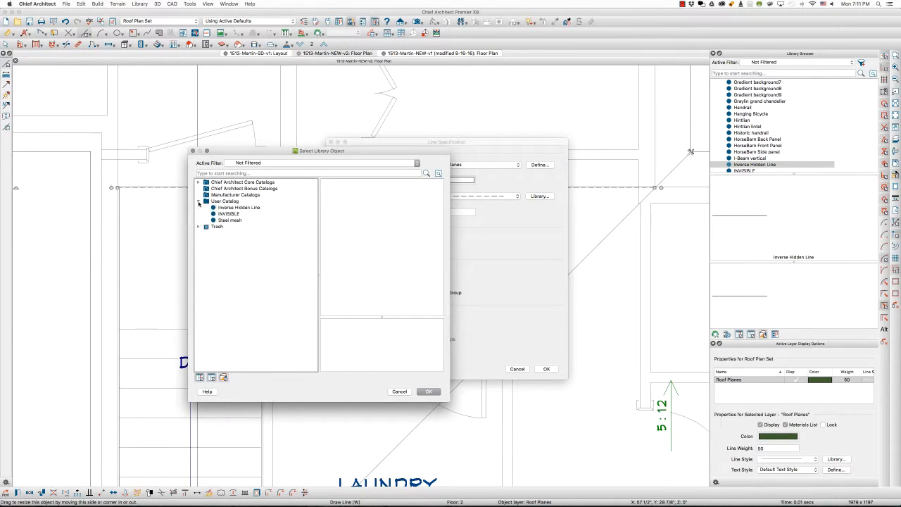
pyautogui.click(238, 207)
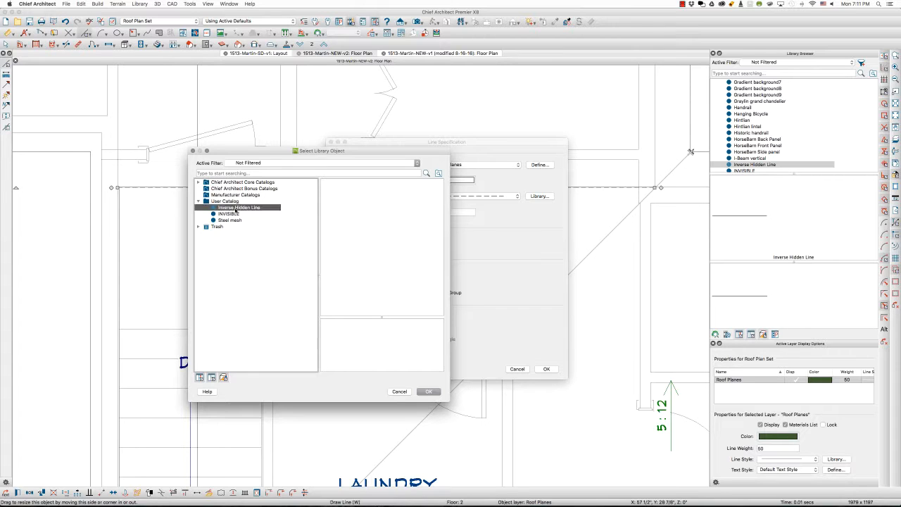
pyautogui.click(428, 392)
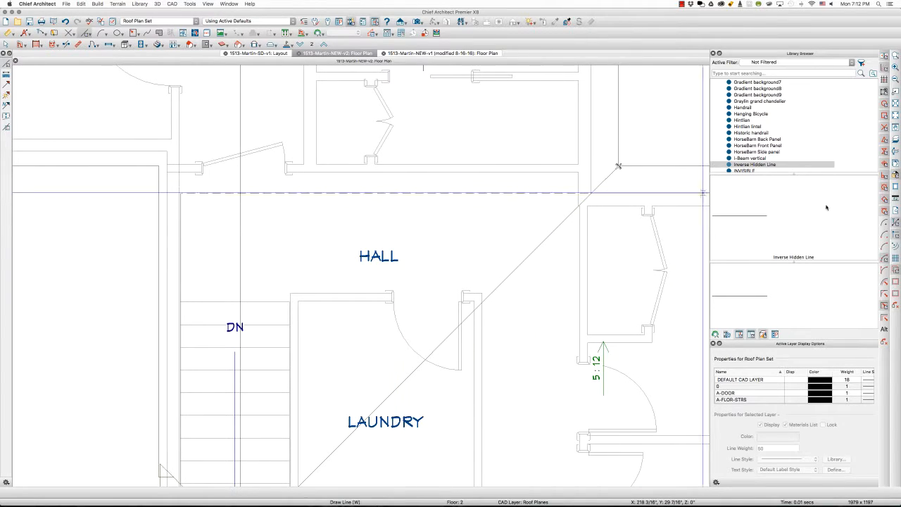
pyautogui.moveTo(754, 165)
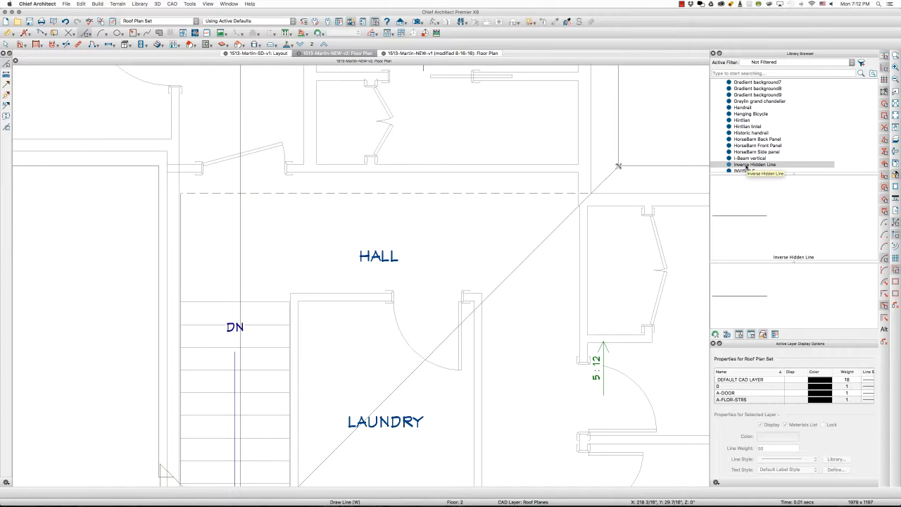
# Open the Inverse Hidden Line object from the Library Browser's context menu
pyautogui.rightClick(754, 170)
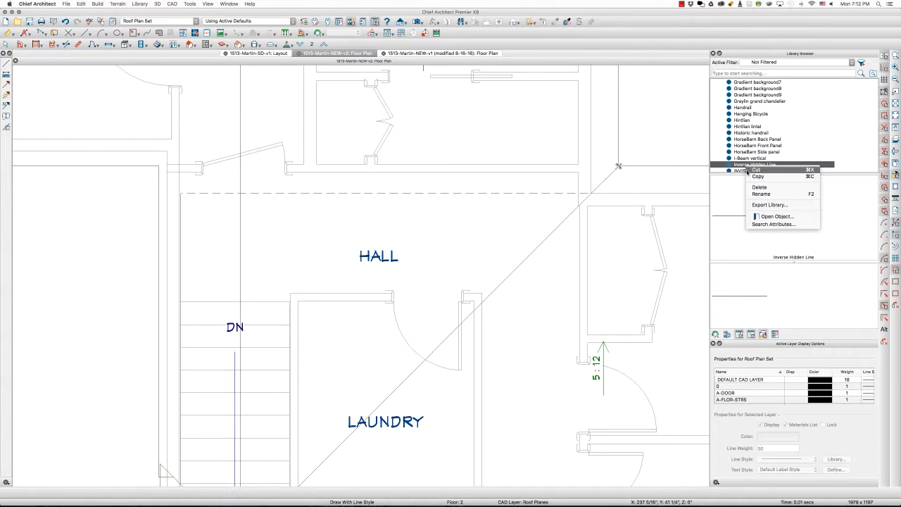
pyautogui.click(775, 216)
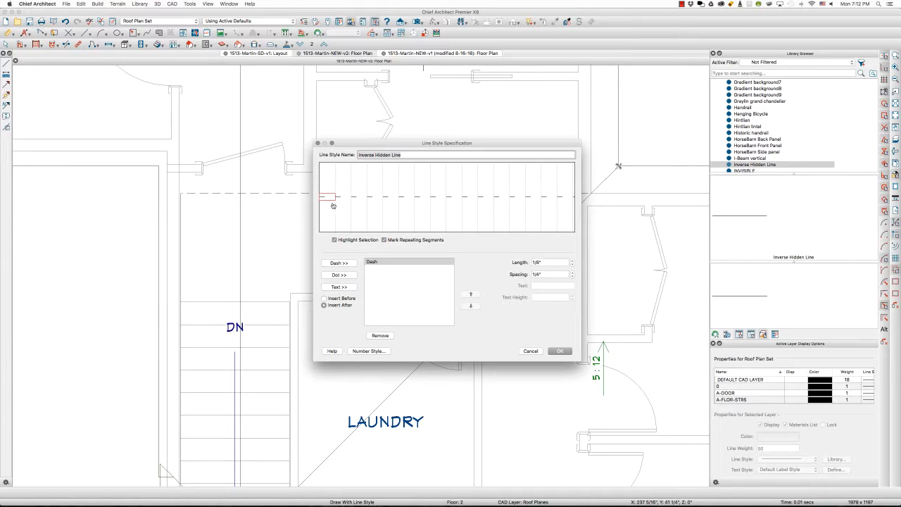
pyautogui.moveTo(323, 211)
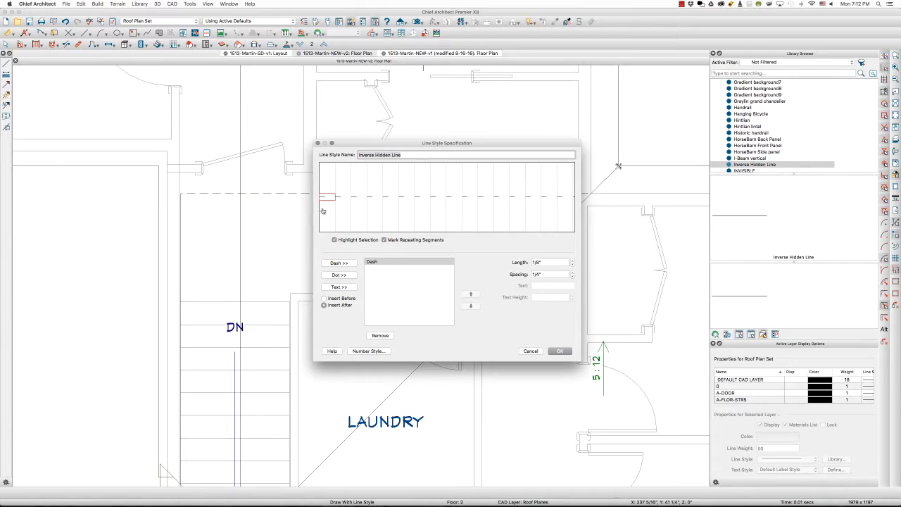
pyautogui.moveTo(512, 232)
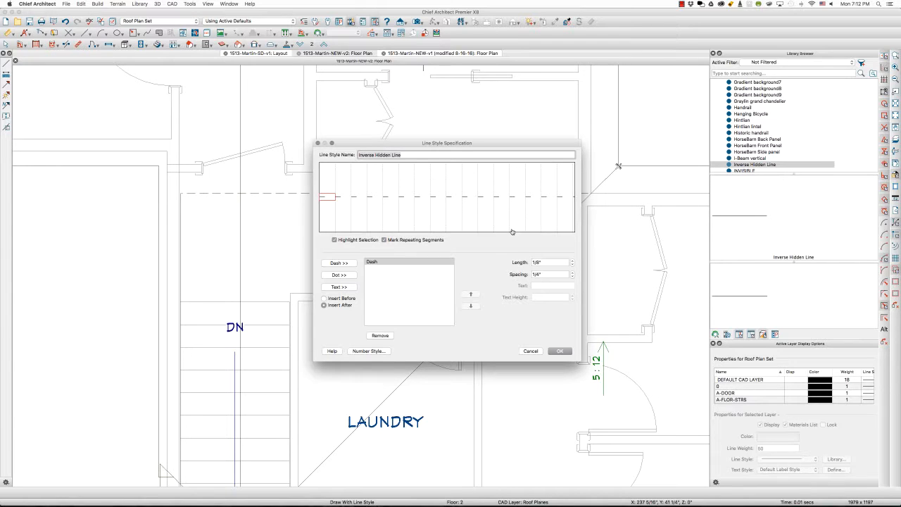
pyautogui.moveTo(387, 221)
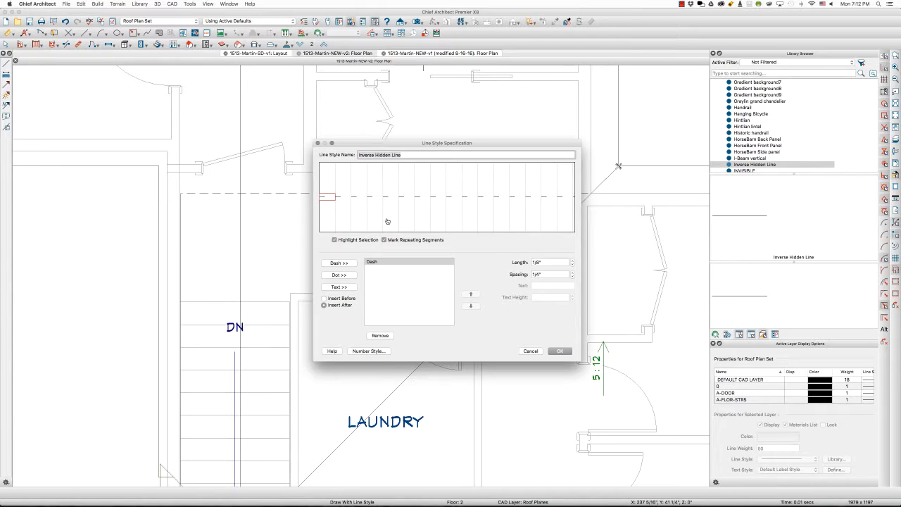
# Change the dash length and spacing to 3/16" each and save
pyautogui.click(549, 261)
pyautogui.write('3/16')
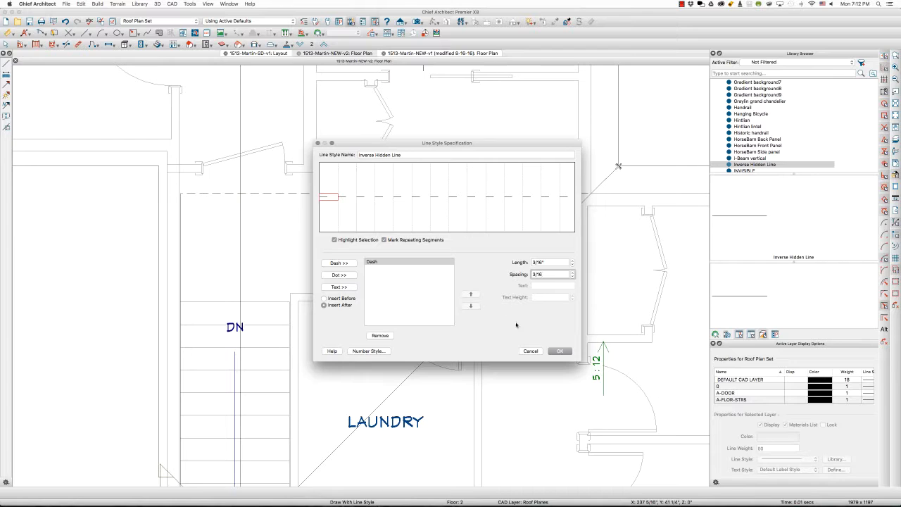
pyautogui.click(560, 350)
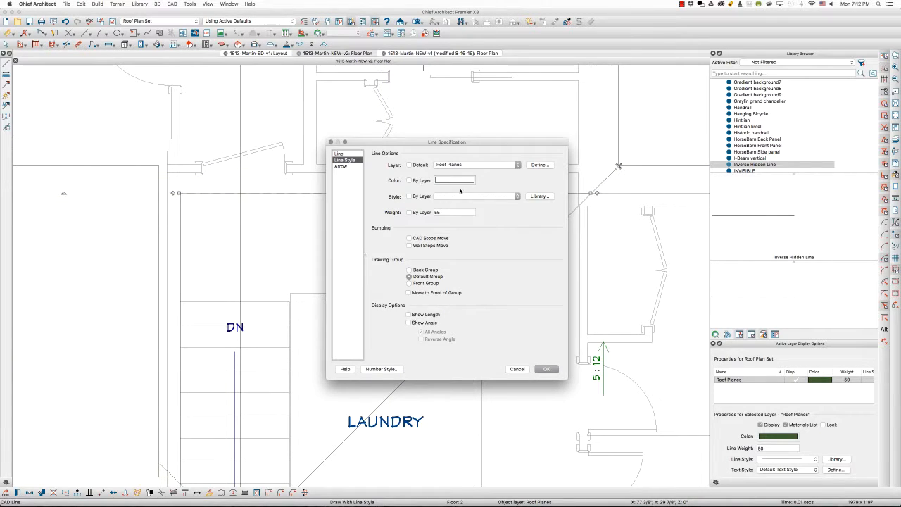
# Reselect the updated Inverse Hidden Line from the library for the roof line
pyautogui.click(539, 196)
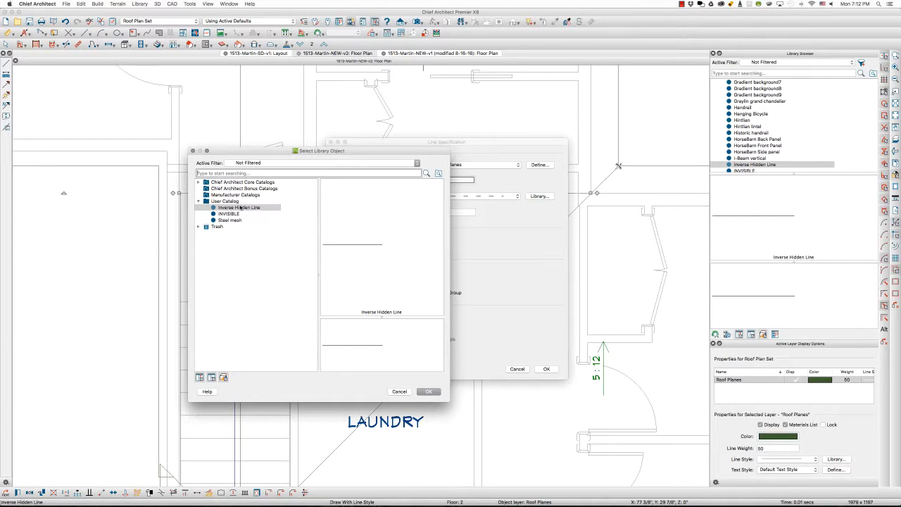
pyautogui.click(240, 207)
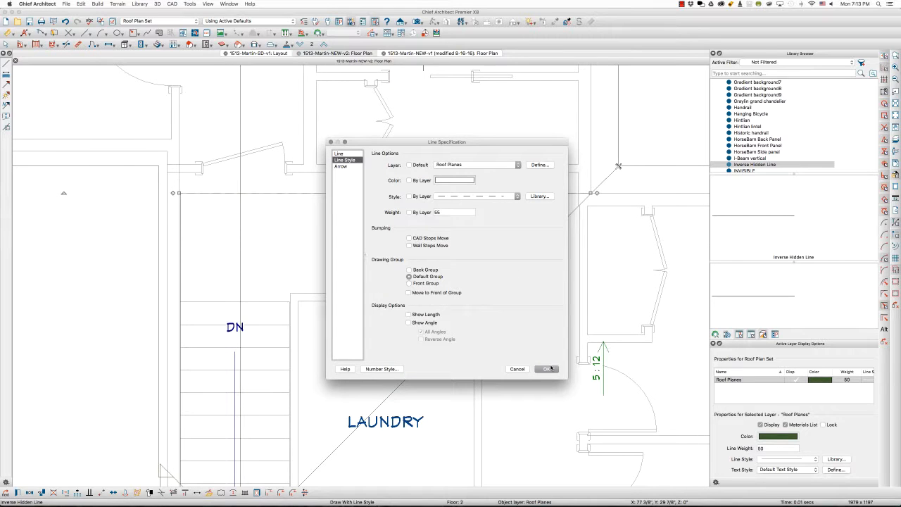
pyautogui.click(546, 369)
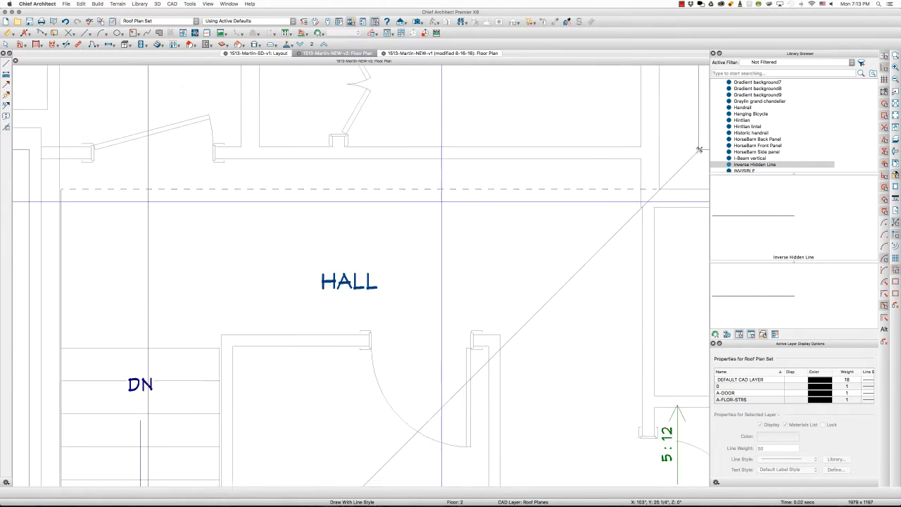